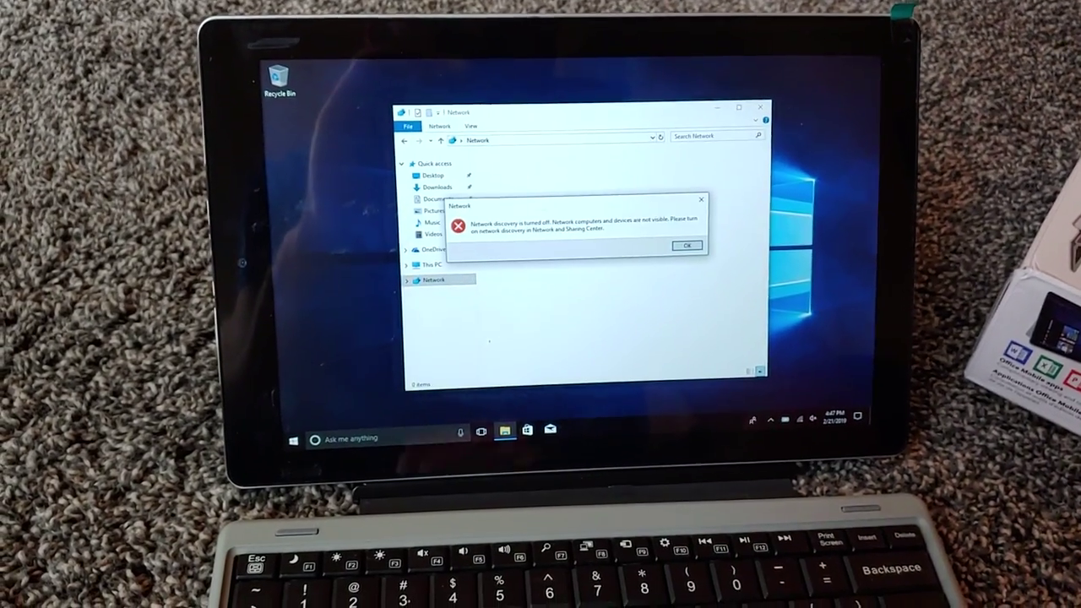
Dismiss the 'Network discovery is turned off' message, leaving the empty Network folder with its warning bar
{"action": "left_click", "coordinate": [688, 245]}
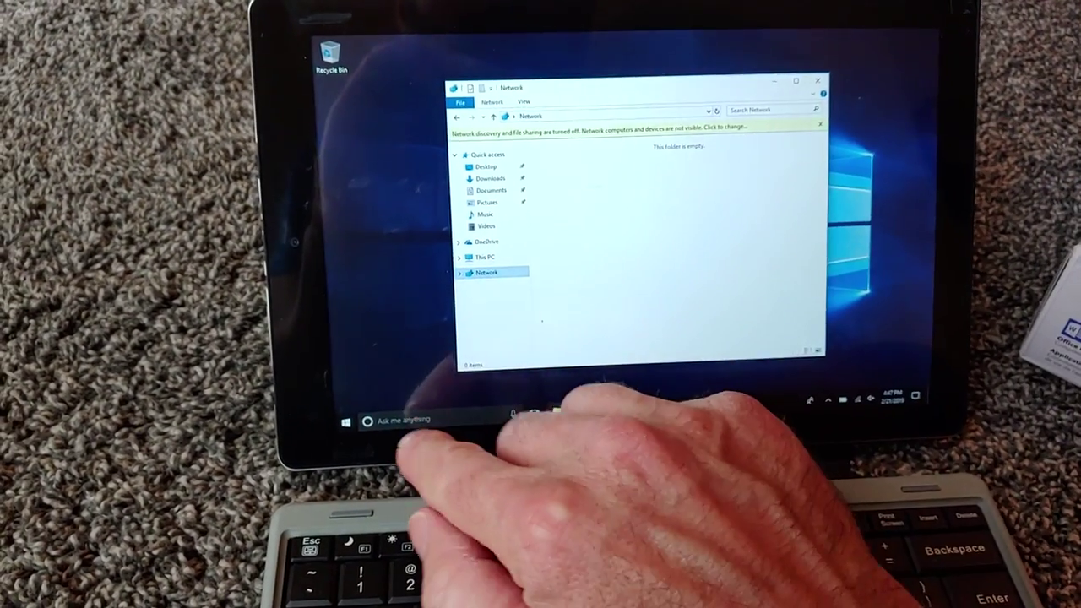